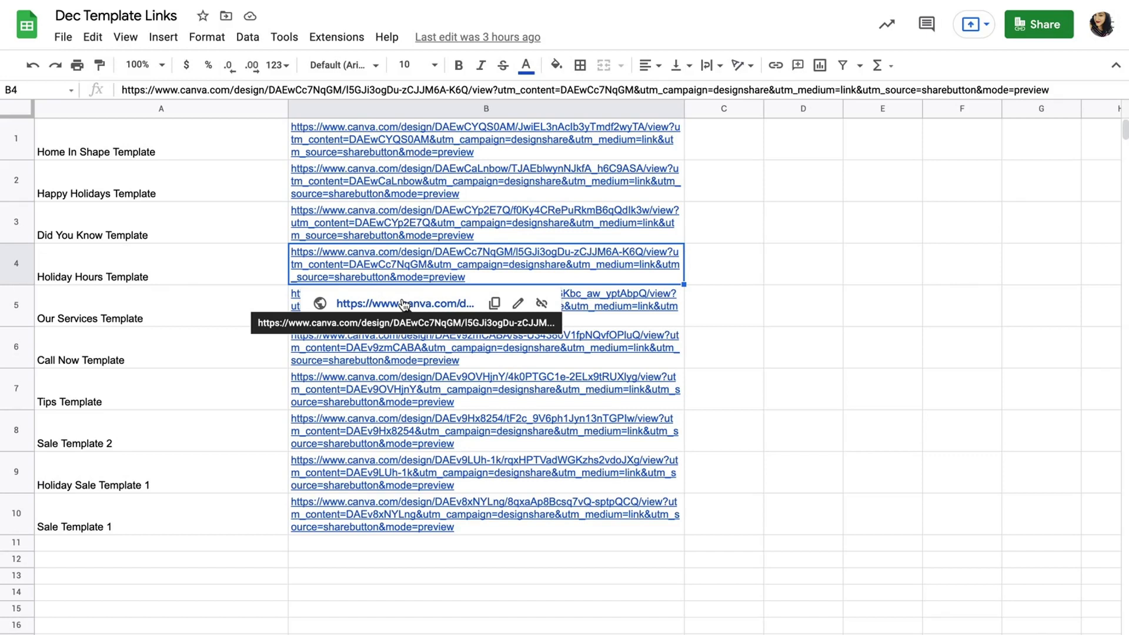
Open the Holiday Hours Template Canva link from cell B4 of the sheet
{"action": "left_click", "coordinate": [403, 303]}
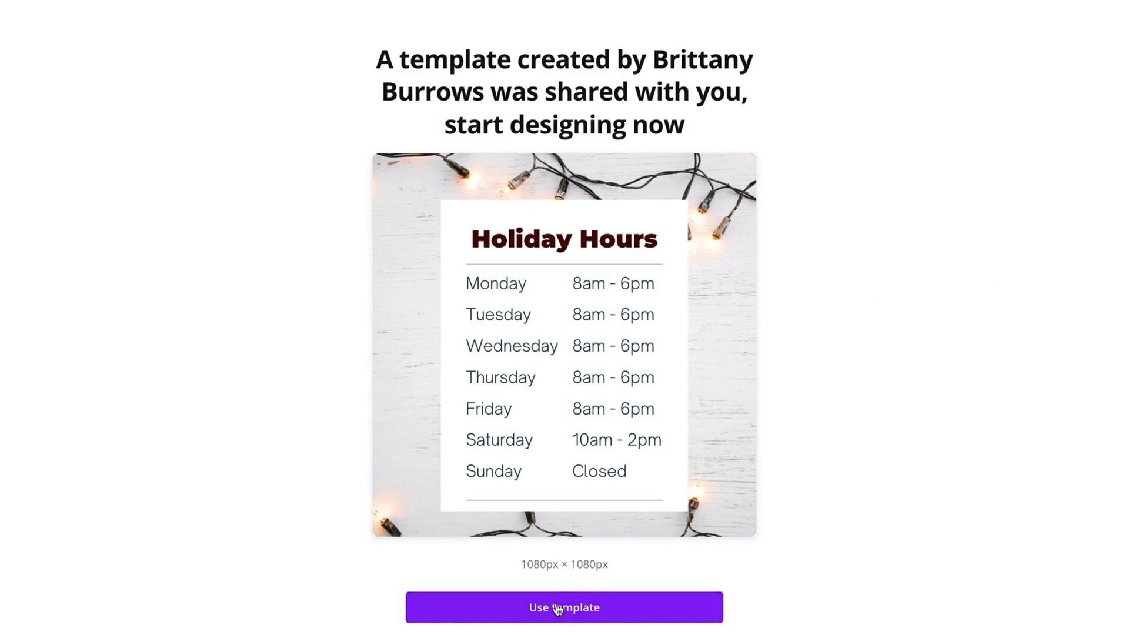
Create 'Copy of Holiday Hours template' in the Canva editor via Use template
{"action": "left_click", "coordinate": [563, 606]}
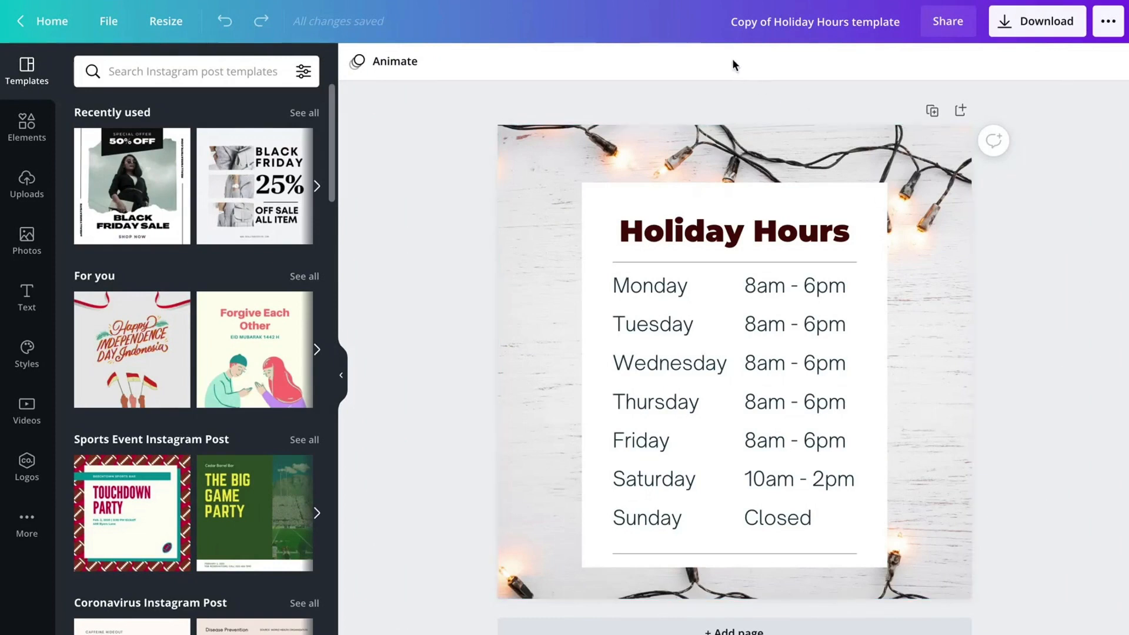
{"action": "left_click", "coordinate": [815, 21]}
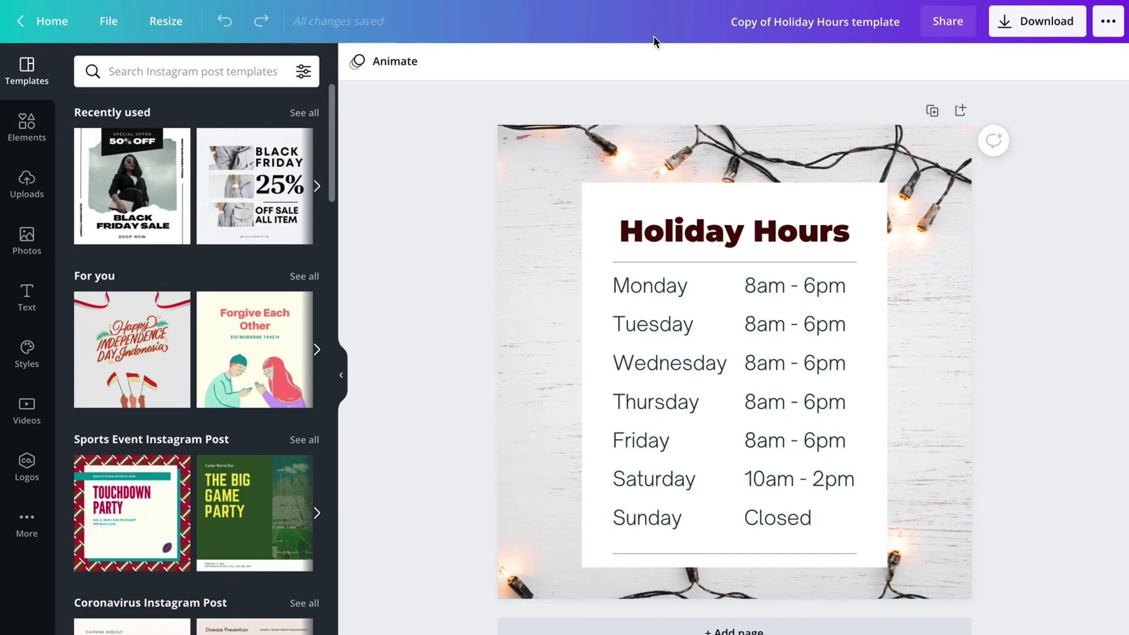
{"action": "mouse_move", "coordinate": [443, 366]}
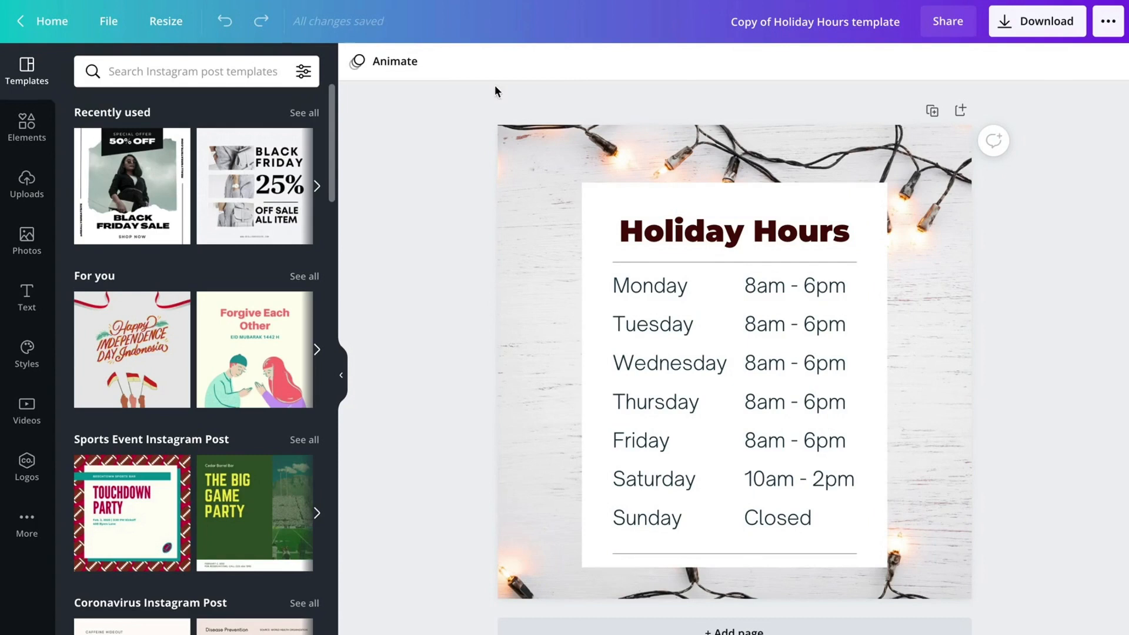
{"action": "mouse_move", "coordinate": [475, 357]}
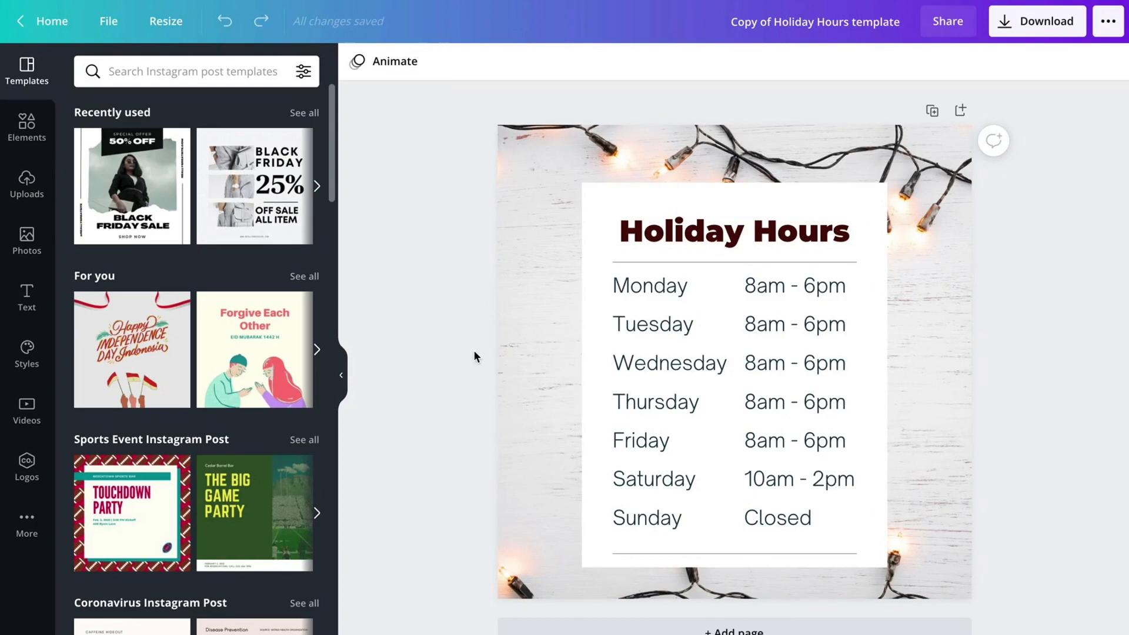
{"action": "left_click", "coordinate": [731, 230]}
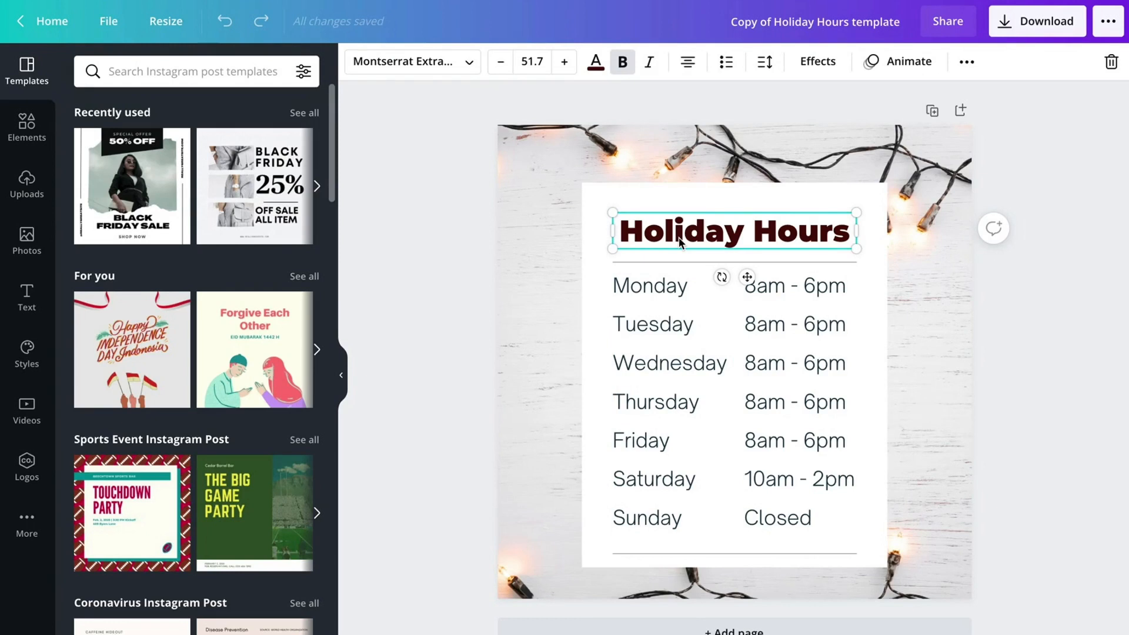
{"action": "left_click", "coordinate": [494, 295]}
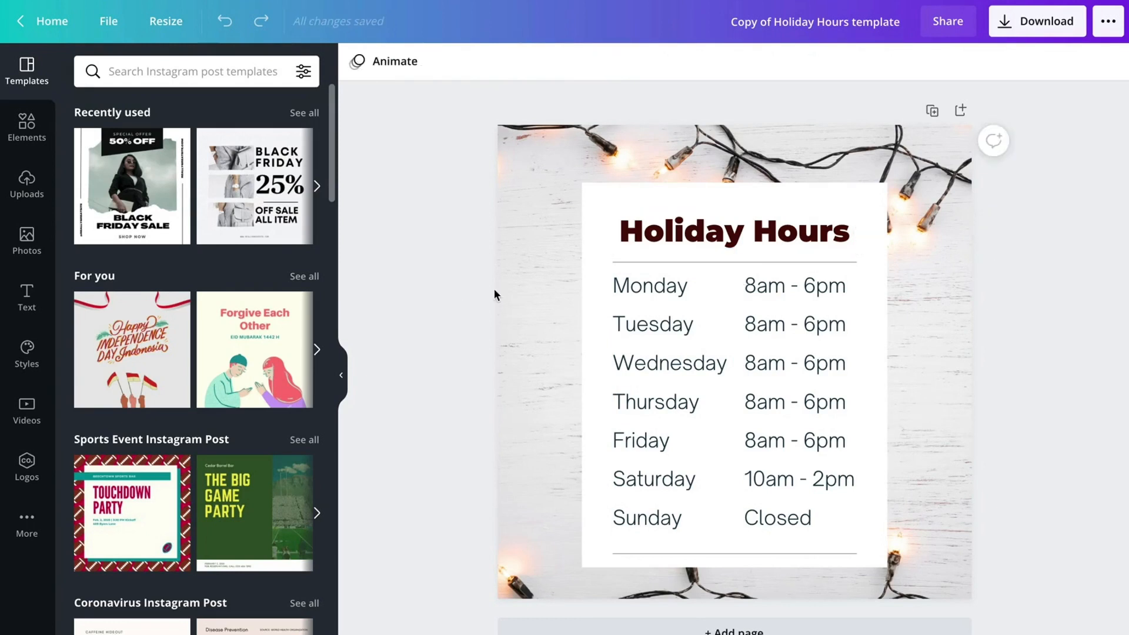
{"action": "left_click", "coordinate": [733, 231]}
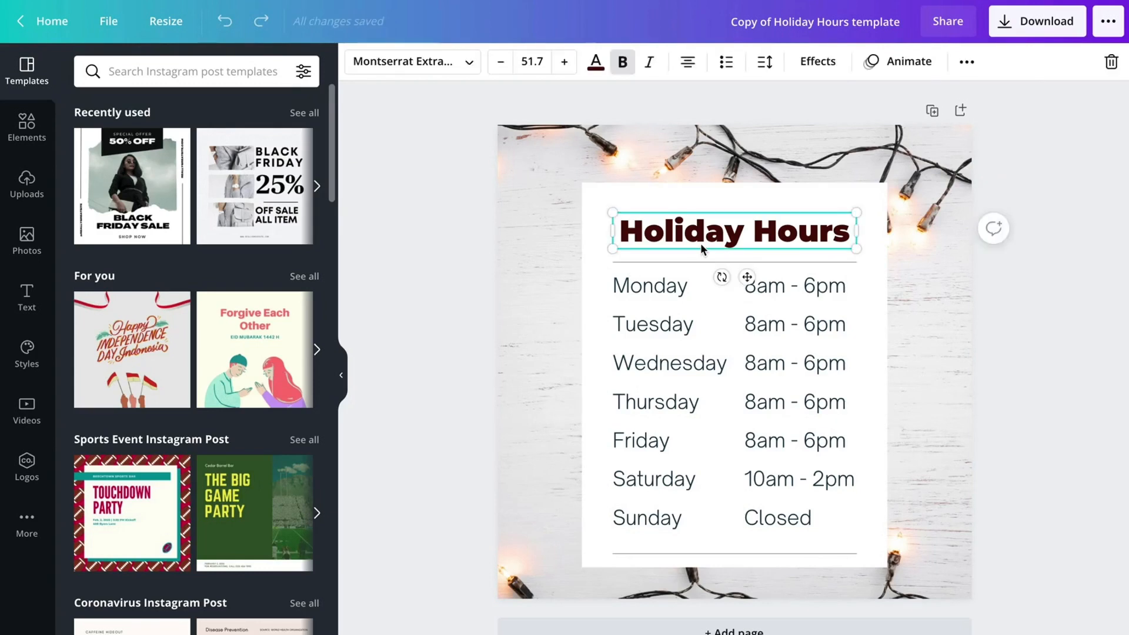
{"action": "mouse_move", "coordinate": [873, 108]}
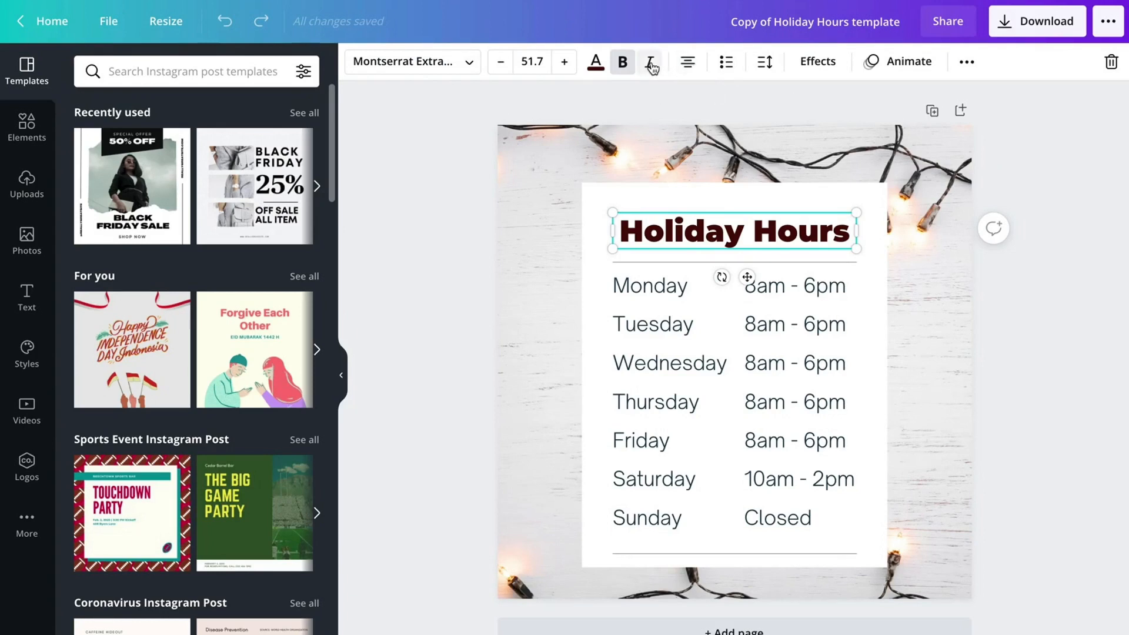
{"action": "mouse_move", "coordinate": [622, 62]}
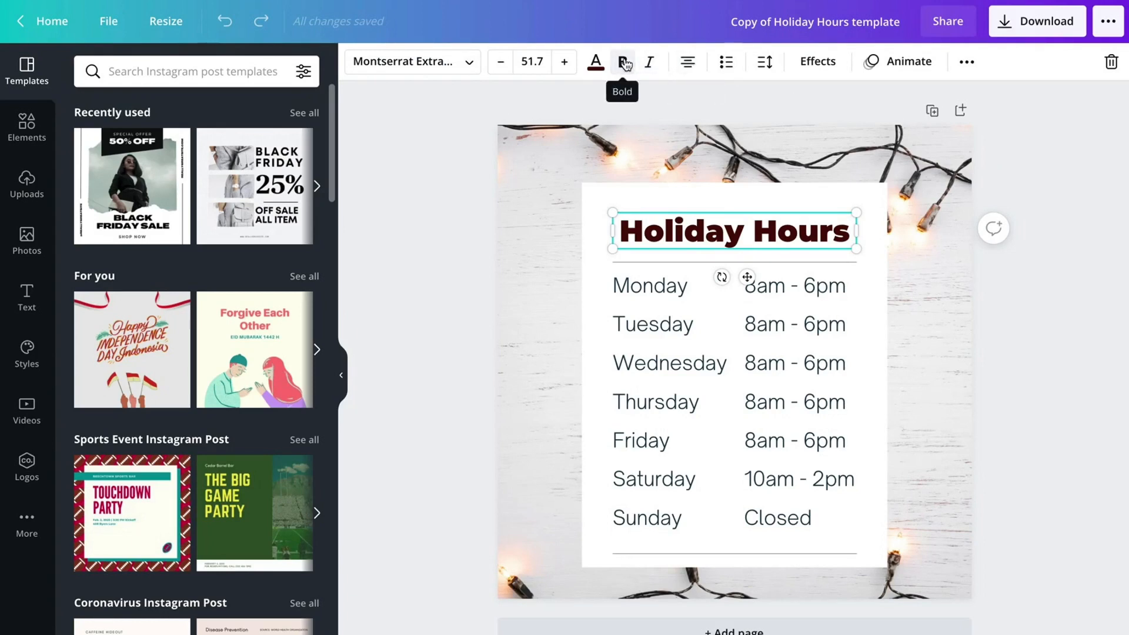
{"action": "left_click", "coordinate": [622, 61]}
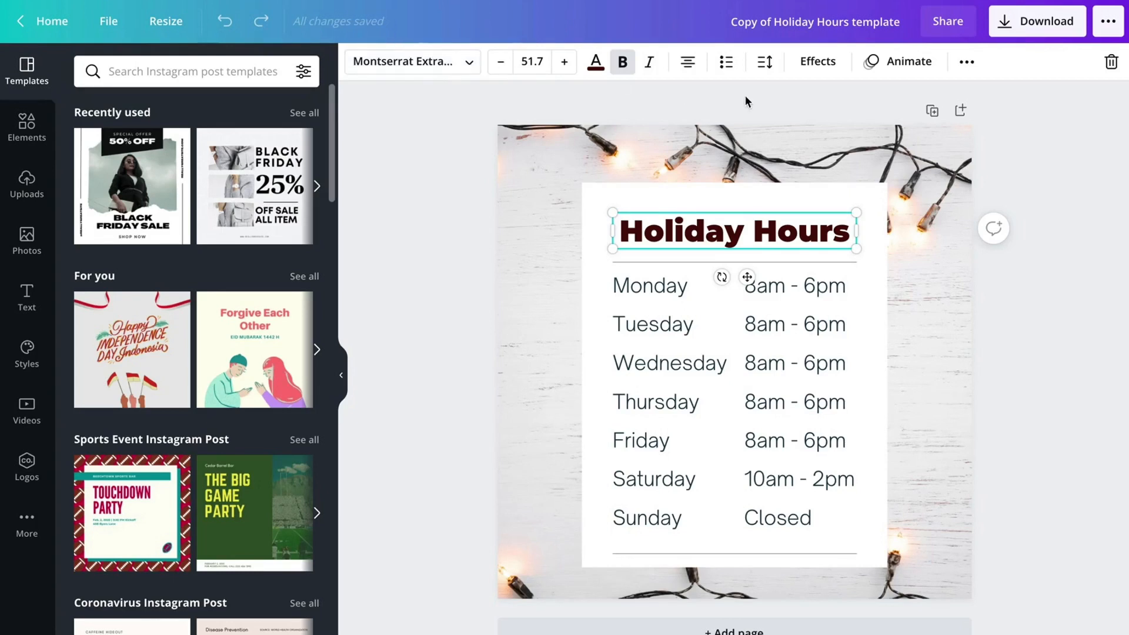
{"action": "left_click", "coordinate": [817, 61]}
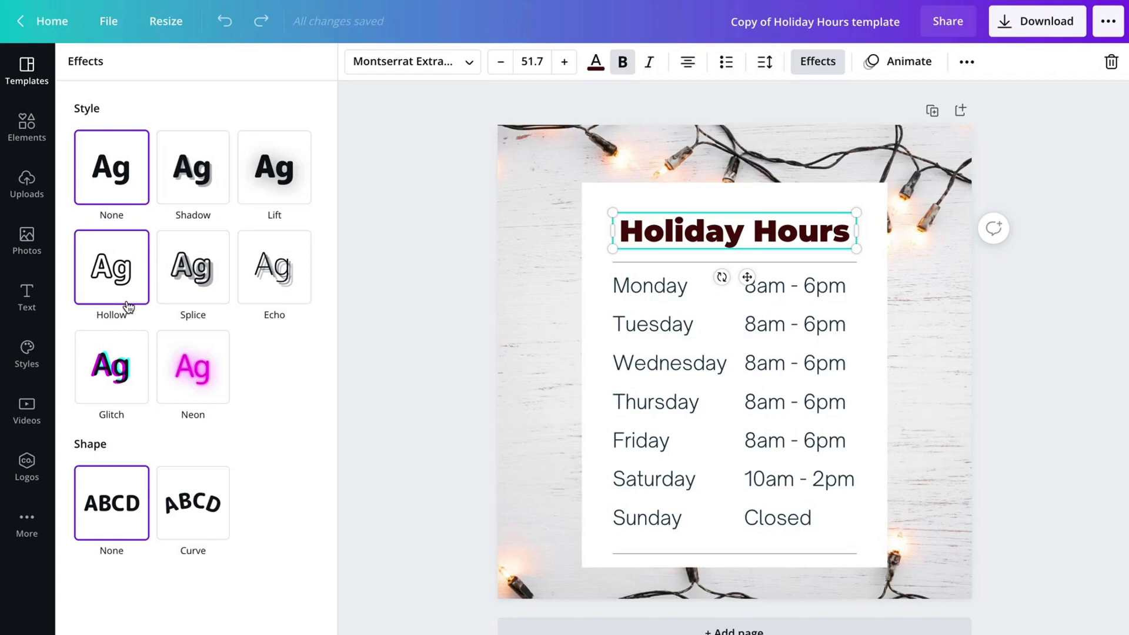
{"action": "left_click", "coordinate": [27, 70]}
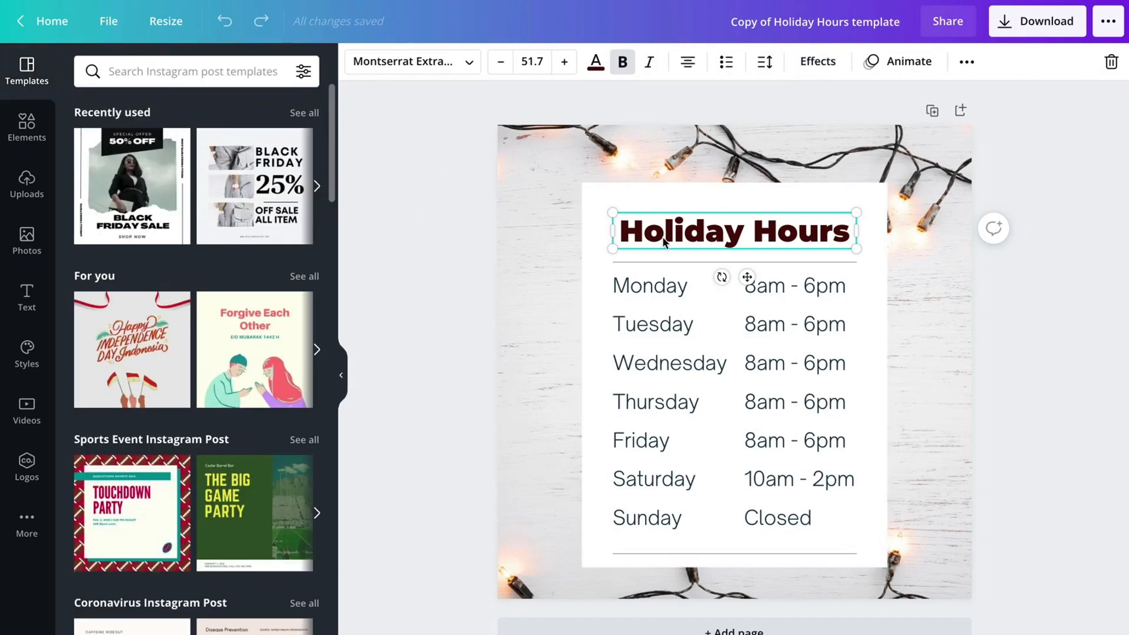
Set the Holiday Hours title to Noah, centre it, then select the page background
{"action": "left_click", "coordinate": [407, 61]}
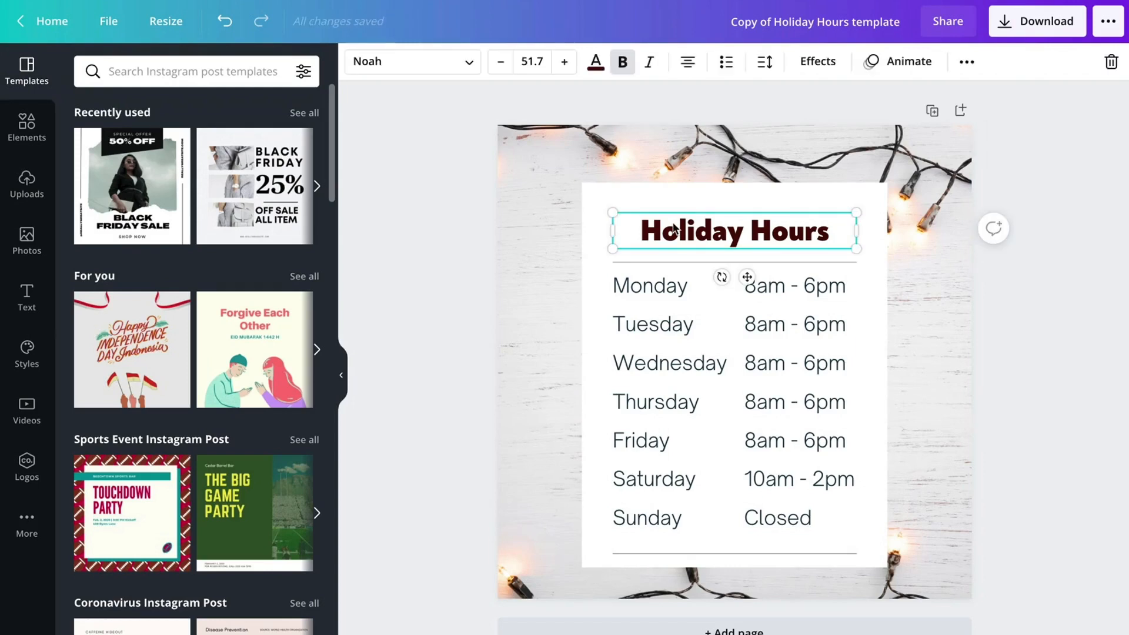
{"action": "left_click_drag", "start_coordinate": [734, 230], "coordinate": [743, 229]}
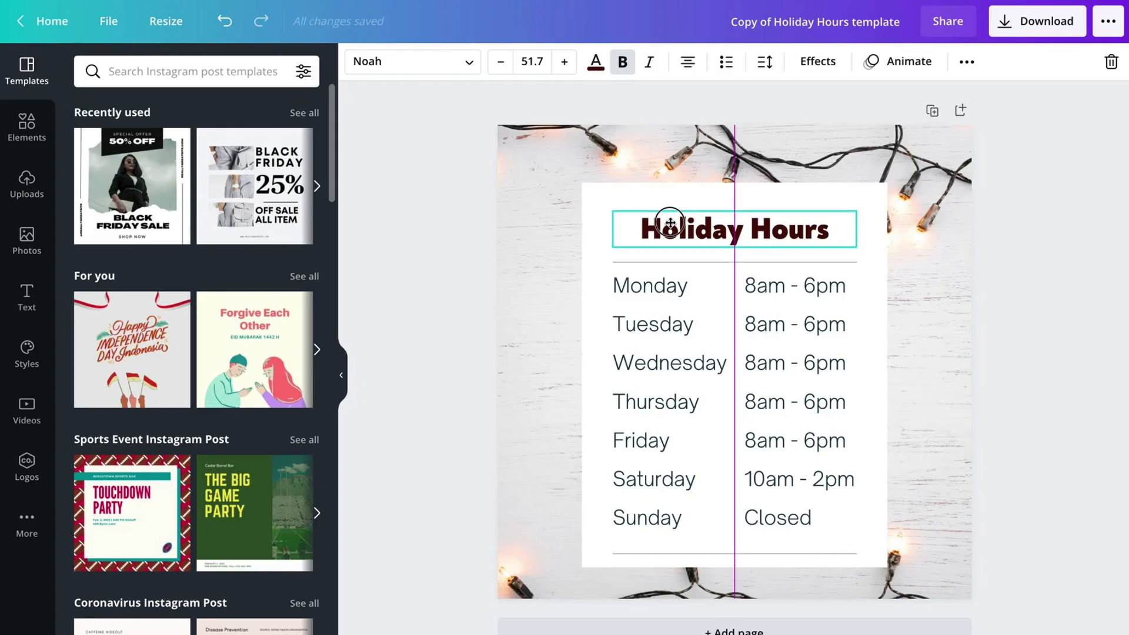
{"action": "left_click", "coordinate": [481, 289]}
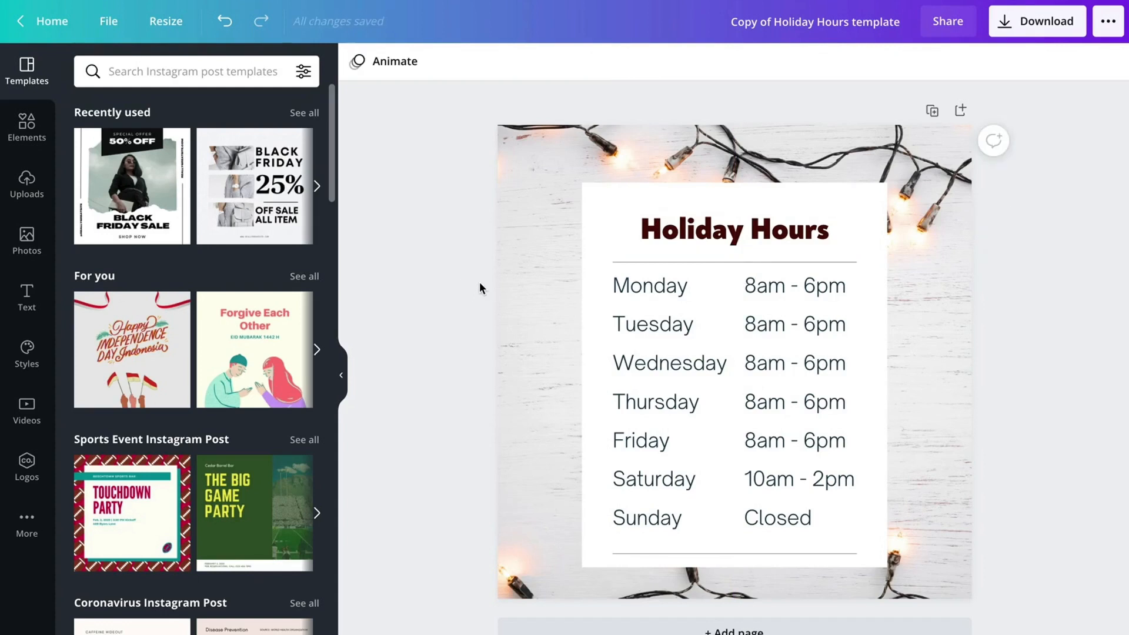
{"action": "left_click", "coordinate": [532, 173]}
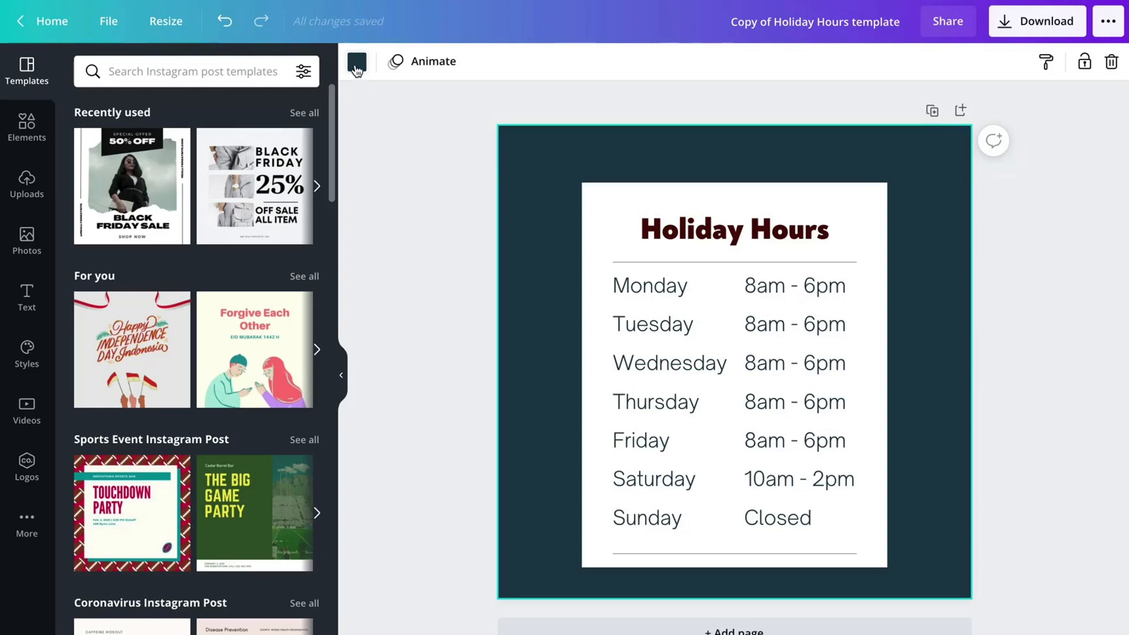
Recolour the page background to the dark maroon document colour
{"action": "left_click", "coordinate": [355, 61]}
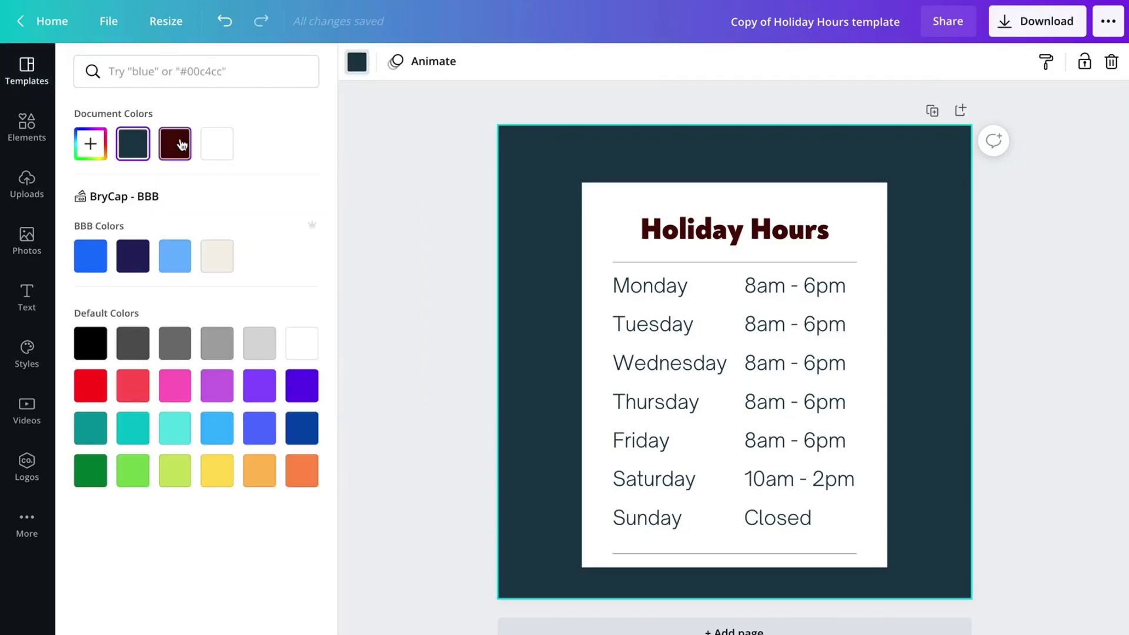
{"action": "left_click", "coordinate": [174, 144]}
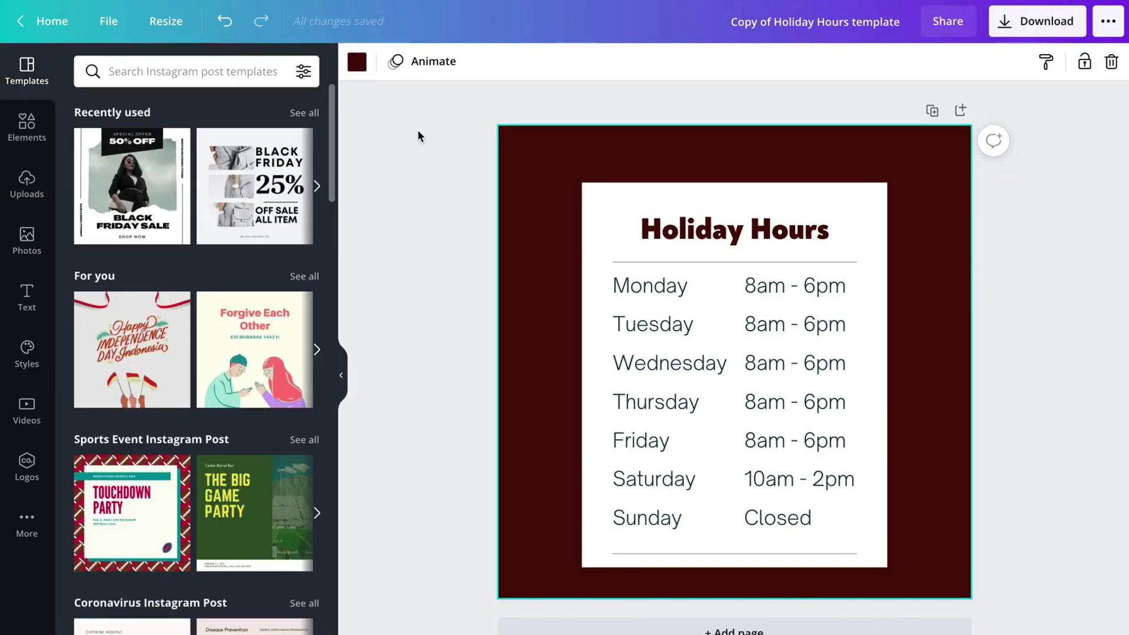
{"action": "mouse_move", "coordinate": [27, 240]}
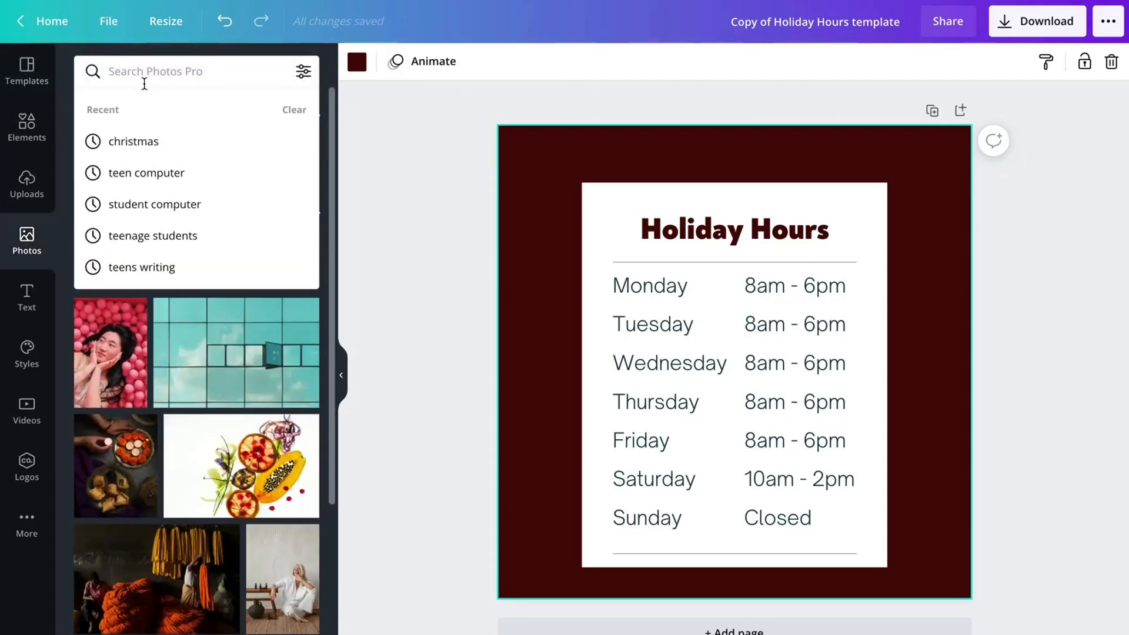
Search 'christmas' and enlarge the ornament photo to cover the whole page
{"action": "type", "text": "christmas"}
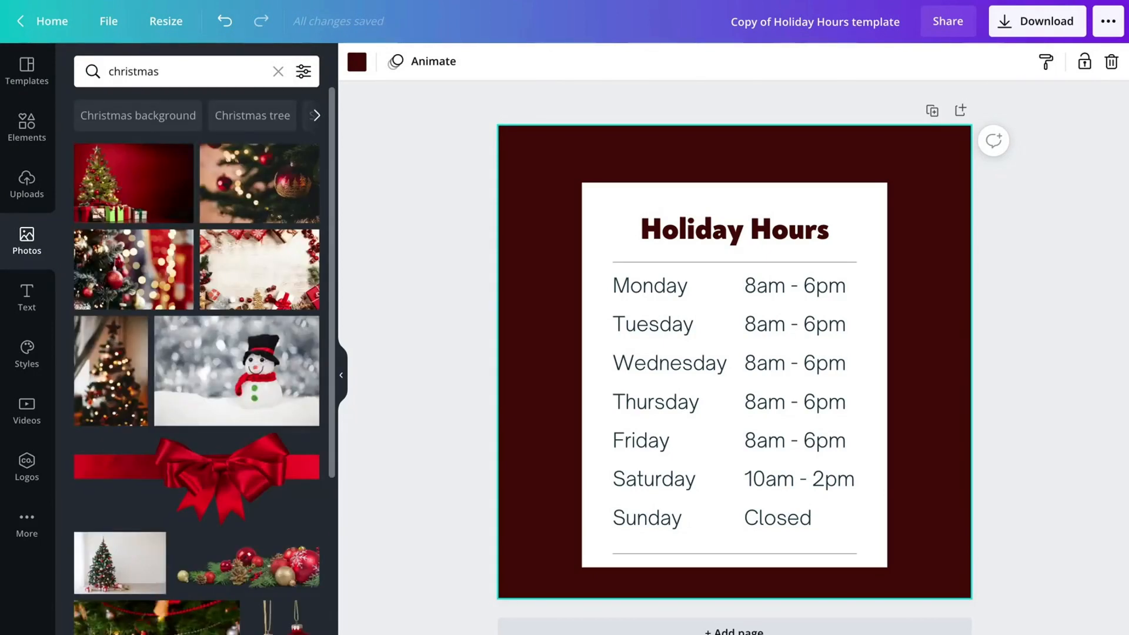
{"action": "scroll", "scroll_direction": "down", "scroll_amount": 3}
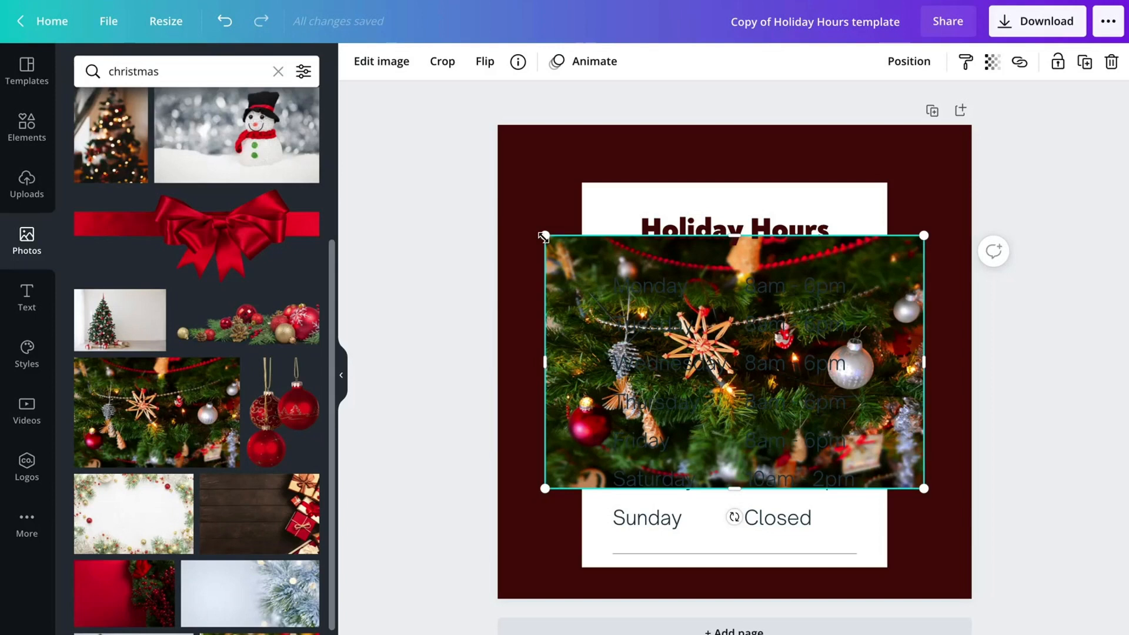
{"action": "left_click_drag", "start_coordinate": [543, 236], "coordinate": [403, 149]}
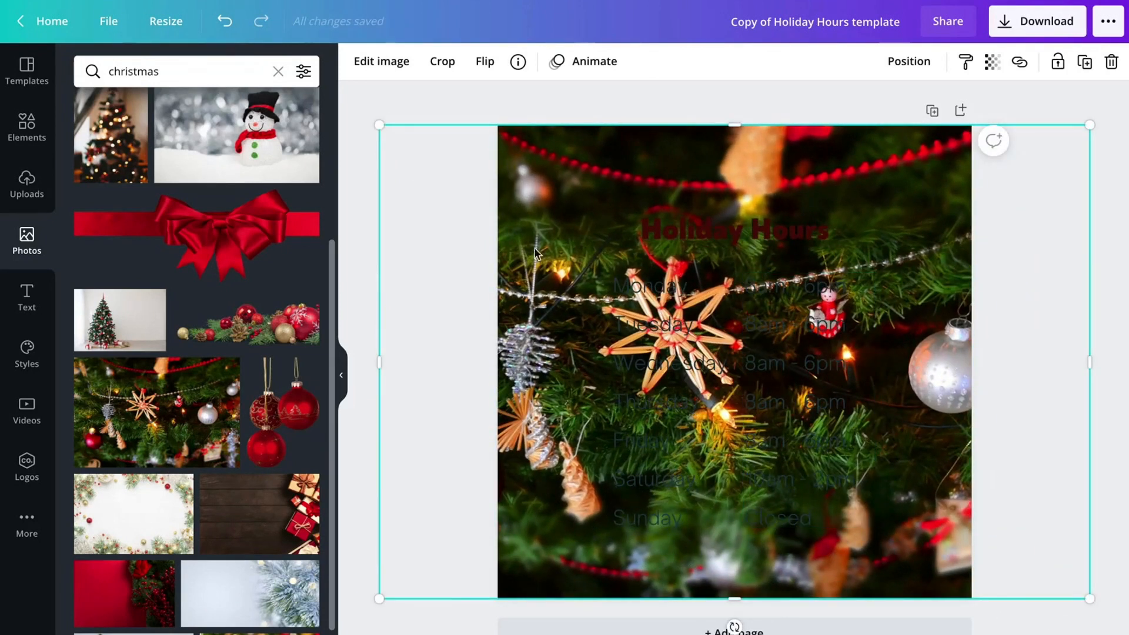
{"action": "mouse_move", "coordinate": [914, 580]}
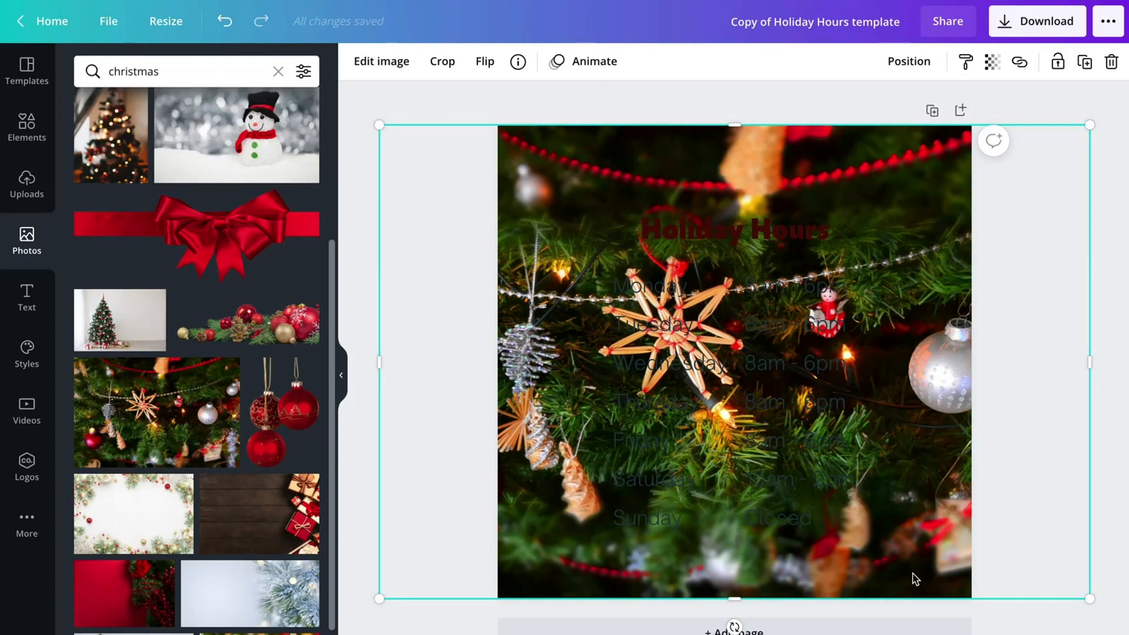
Send the ornament photo behind the Holiday Hours card
{"action": "left_click", "coordinate": [909, 61]}
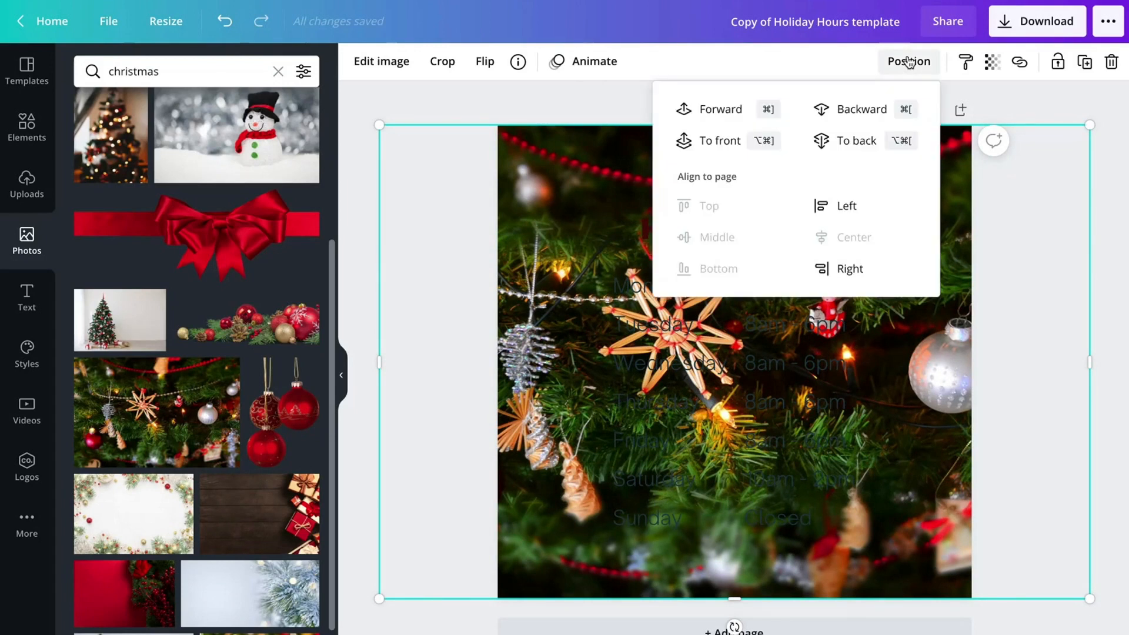
{"action": "left_click", "coordinate": [854, 140]}
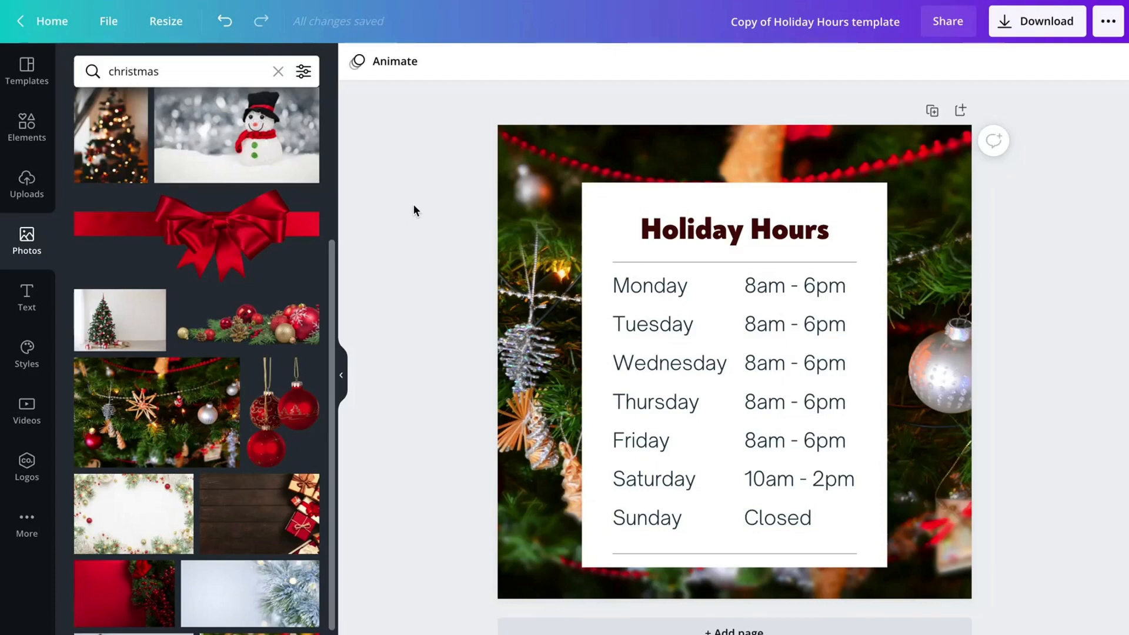
{"action": "left_click", "coordinate": [795, 362]}
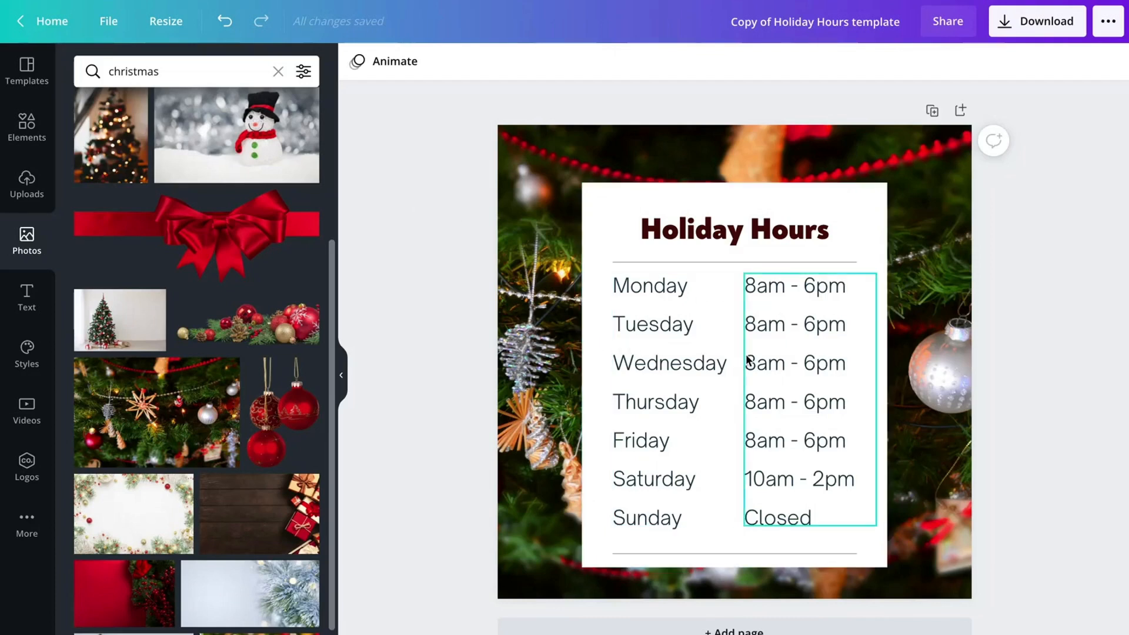
Bring up the Download panel for the Holiday Hours design
{"action": "left_click", "coordinate": [795, 360]}
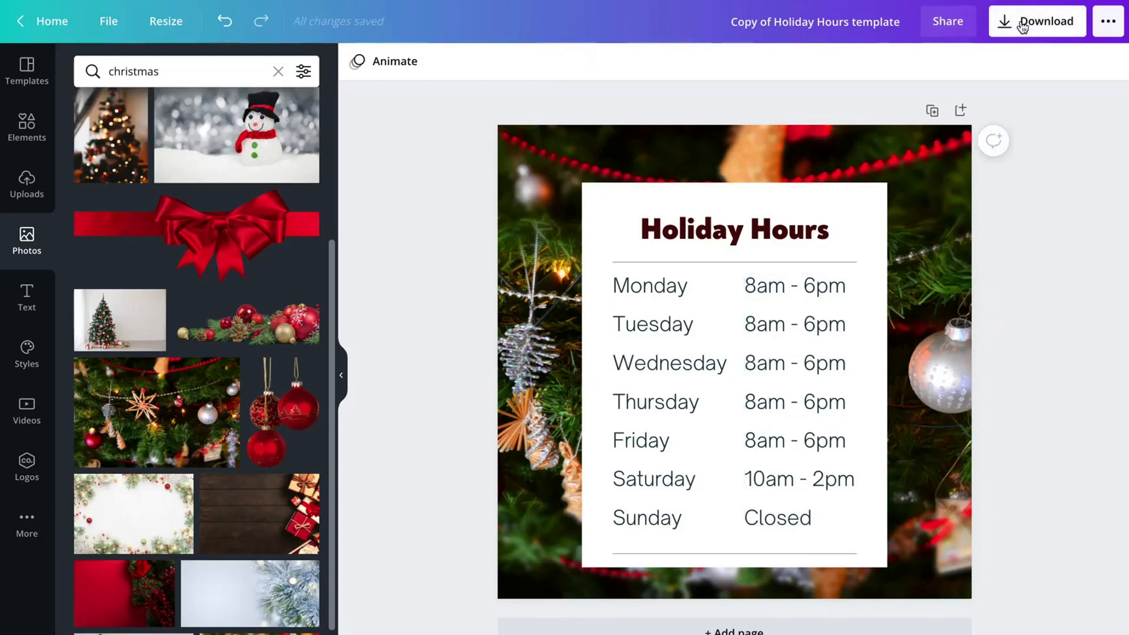
{"action": "left_click", "coordinate": [1037, 21]}
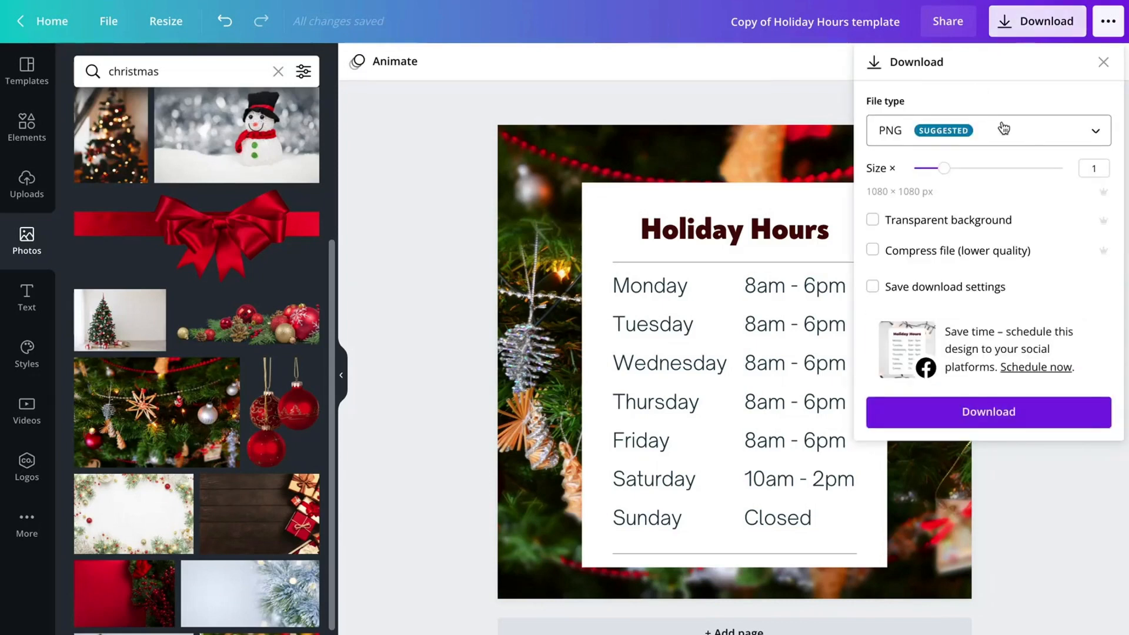
Keep PNG as the file type and download the Holiday Hours post
{"action": "left_click", "coordinate": [986, 130]}
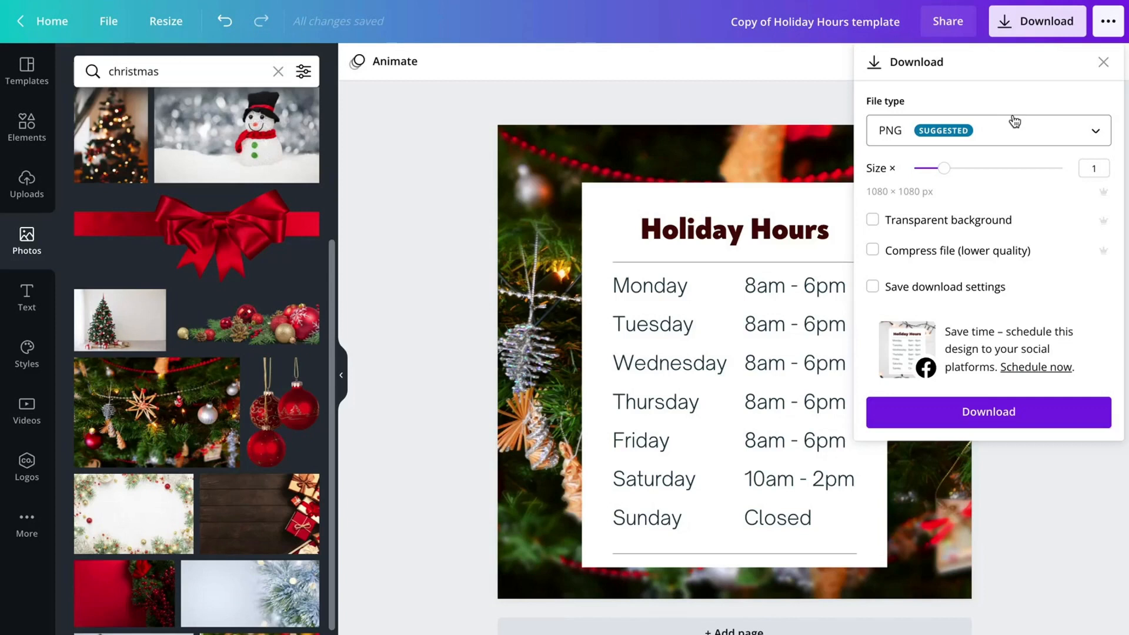
{"action": "left_click", "coordinate": [987, 130]}
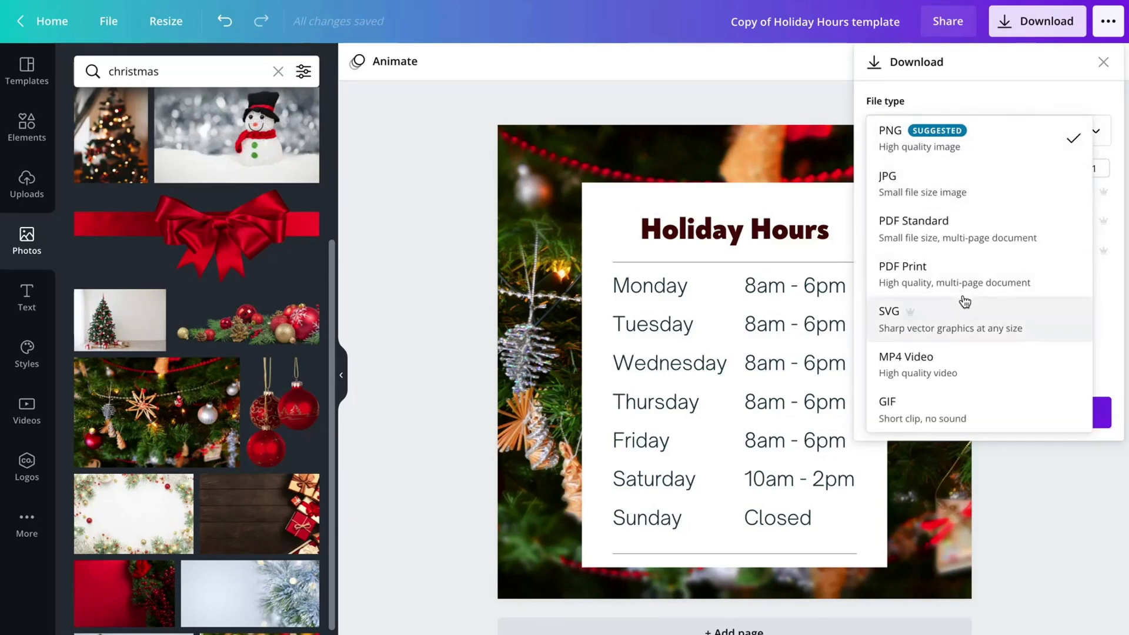
{"action": "mouse_move", "coordinate": [953, 93]}
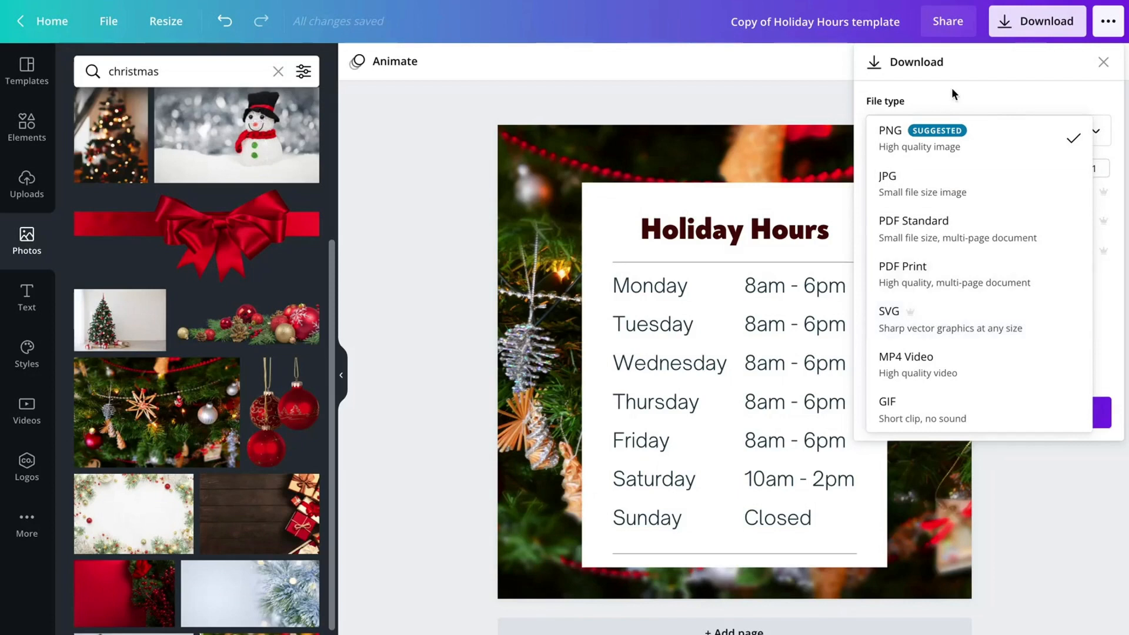
{"action": "left_click", "coordinate": [889, 130]}
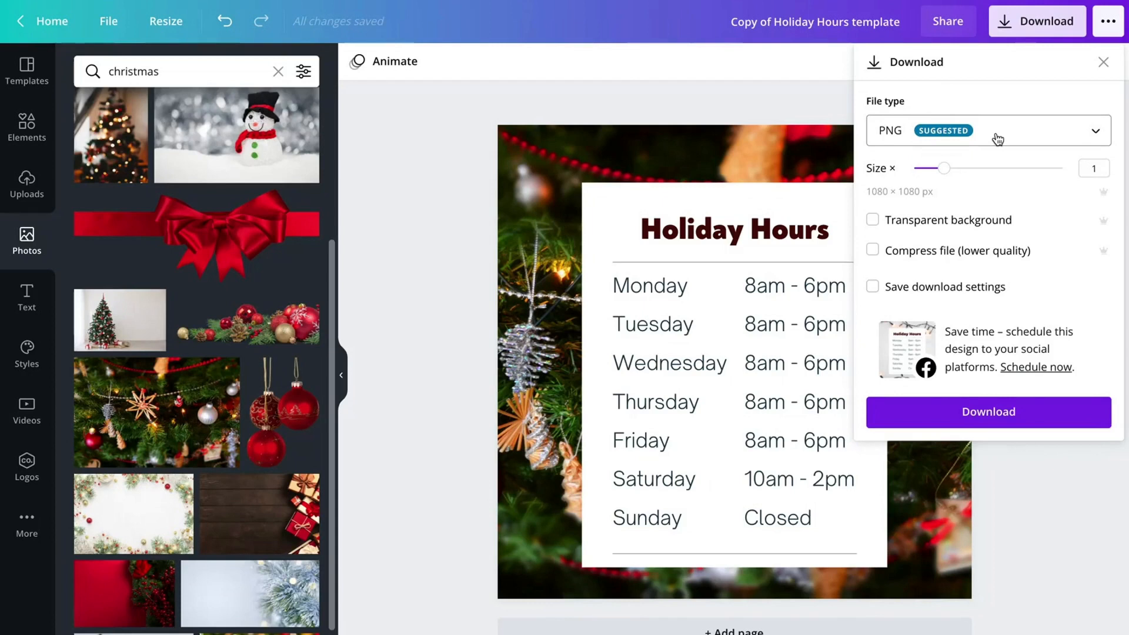
{"action": "mouse_move", "coordinate": [1054, 294]}
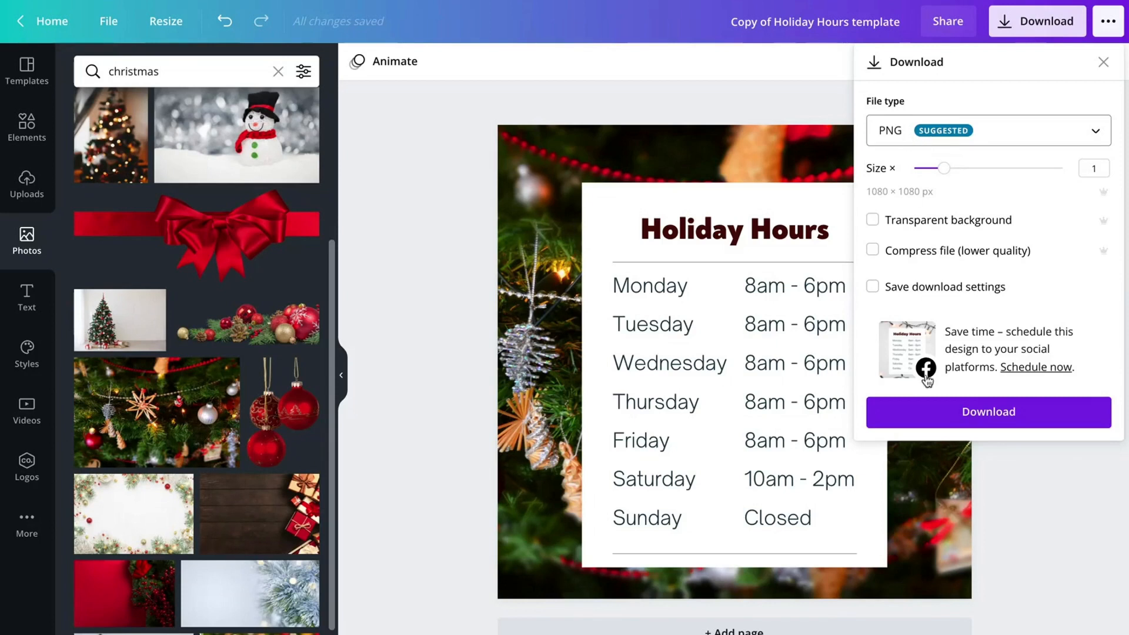
{"action": "left_click", "coordinate": [988, 411]}
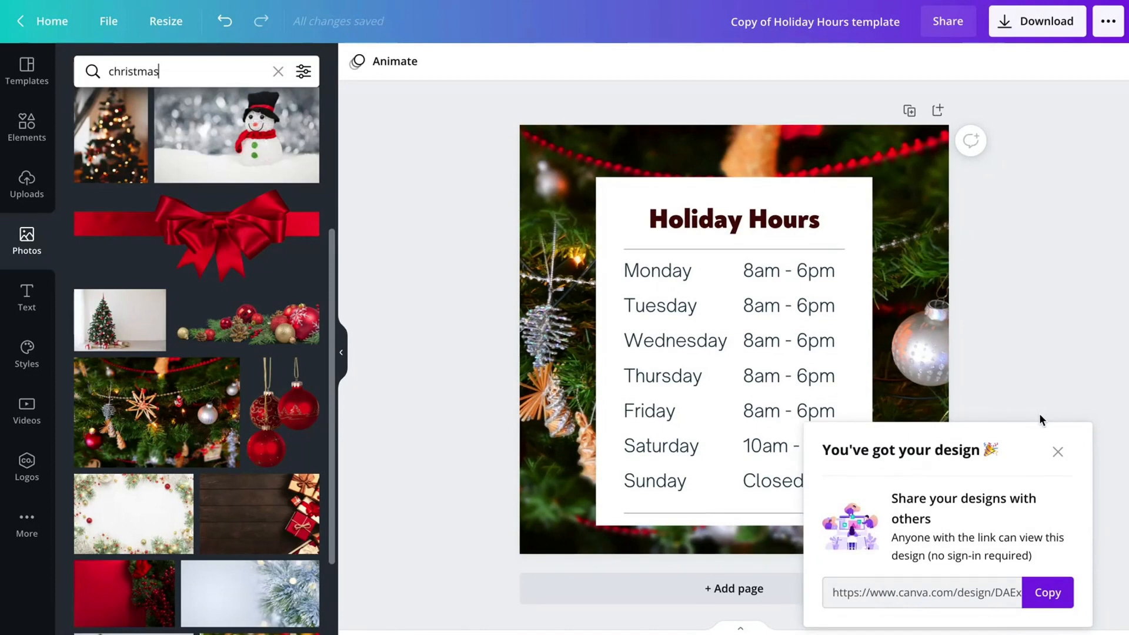
{"action": "mouse_move", "coordinate": [873, 463]}
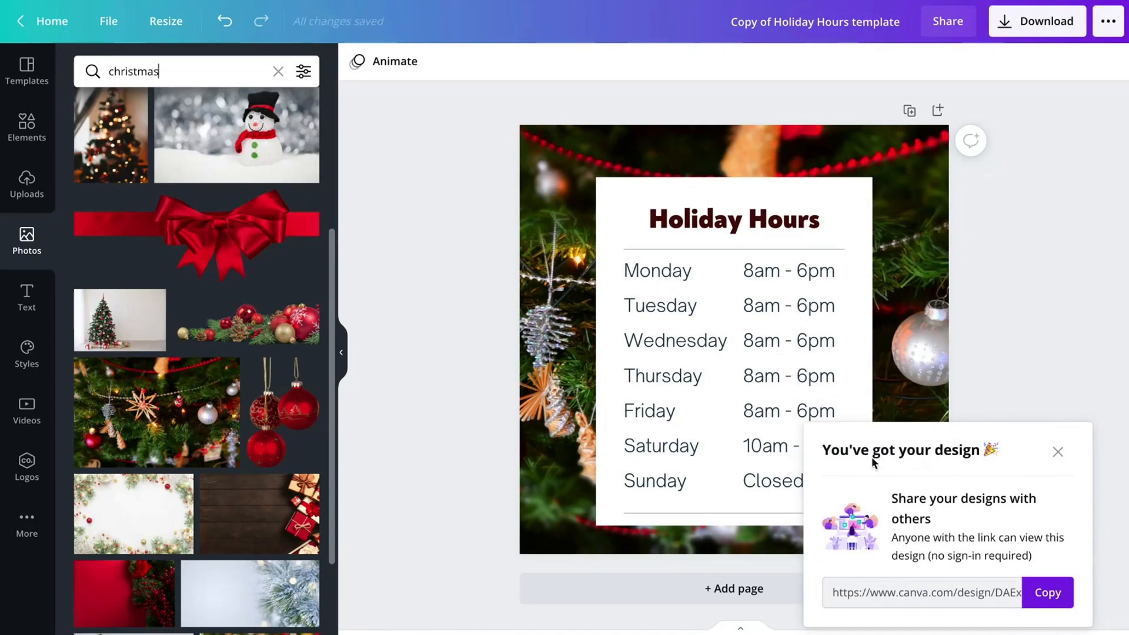